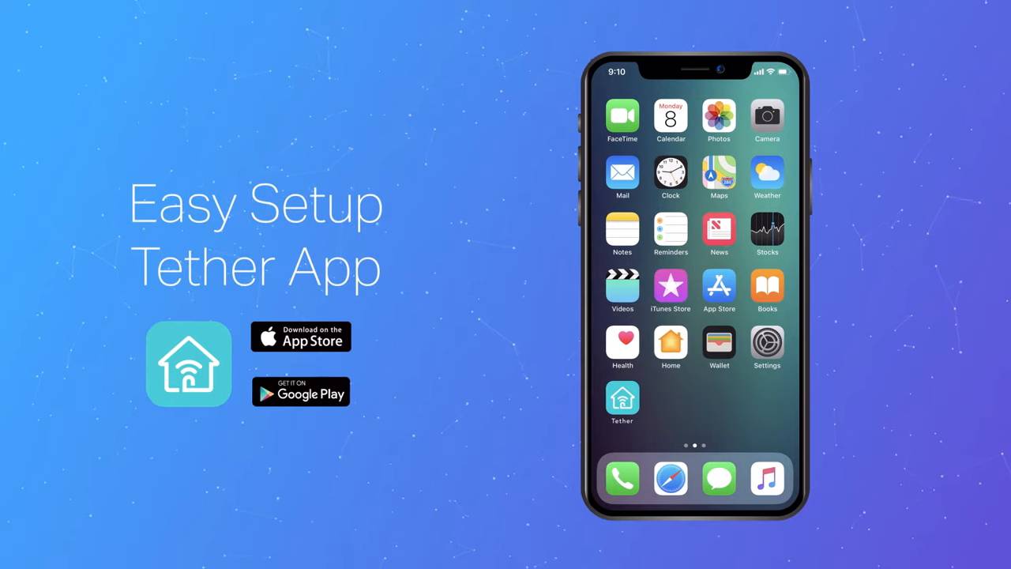
Step: Launch Tether from the home screen, landing on Set Up Device with Router, Gaming Router, Range Extender, Archer AX6000
{"action": "left_click", "coordinate": [623, 403]}
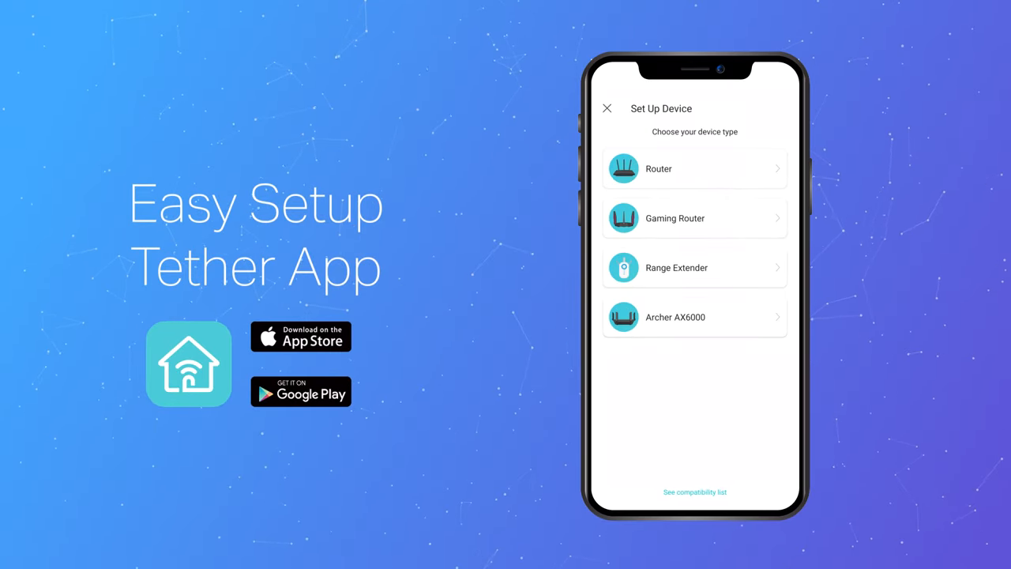